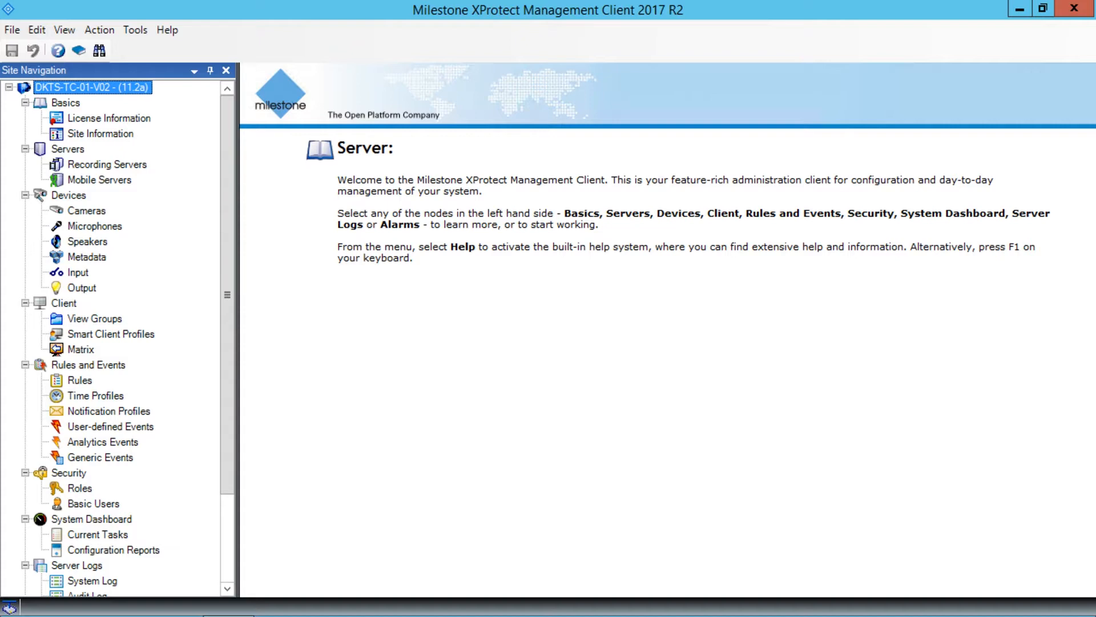
mouse_move(1018, 534)
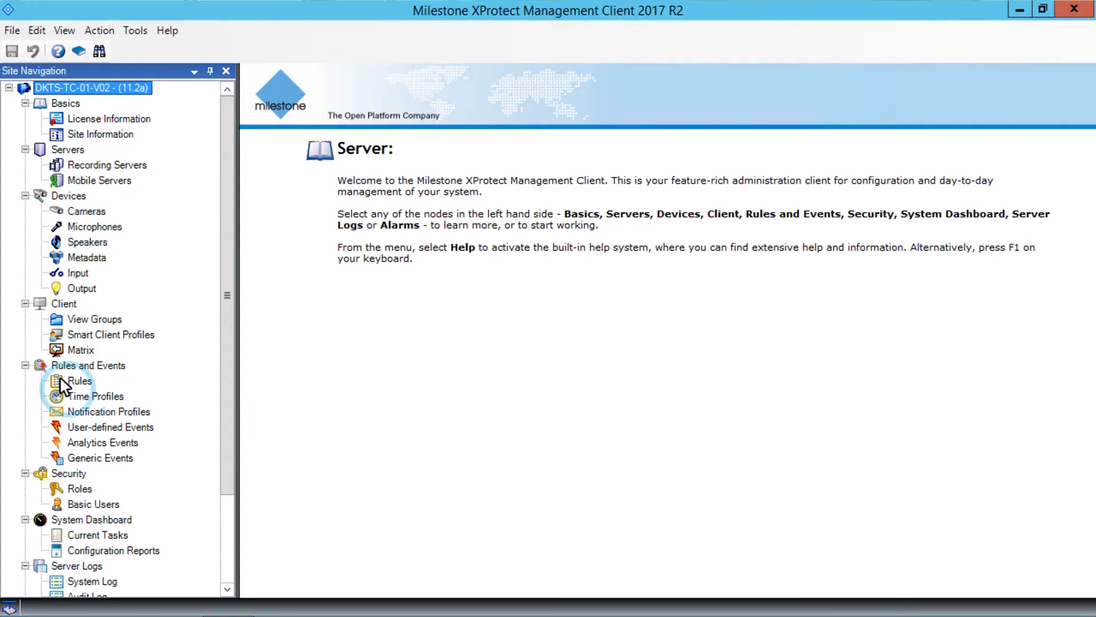
Show the Rules list under Rules and Events in Site Navigation
left_click(79, 380)
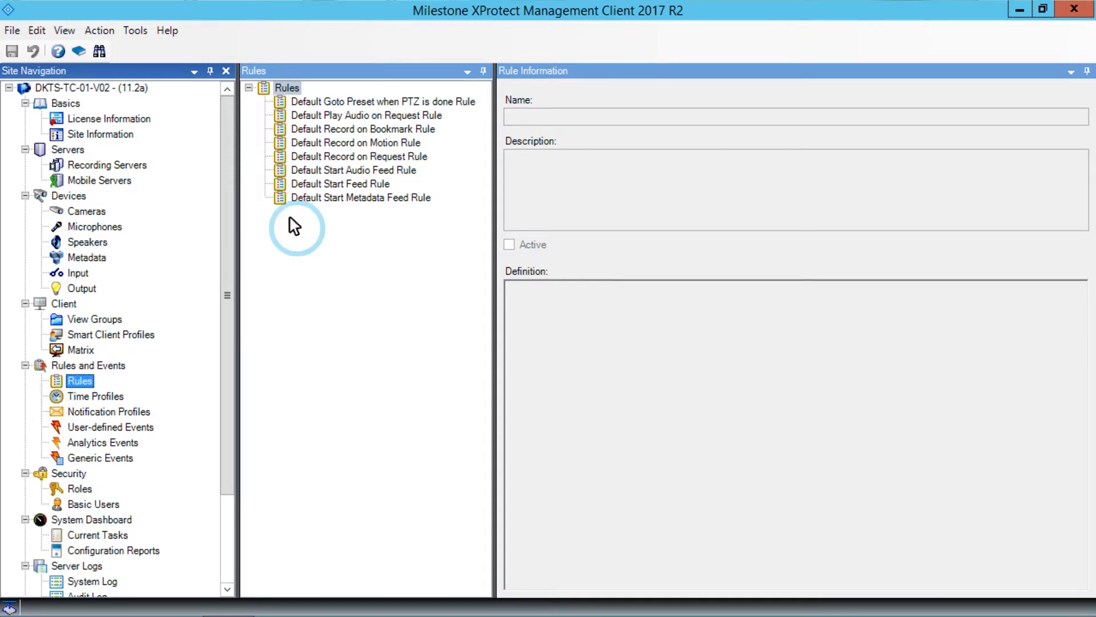
Add a new rule from the Rules pane, starting the wizard with default name New Rule 001
right_click(294, 226)
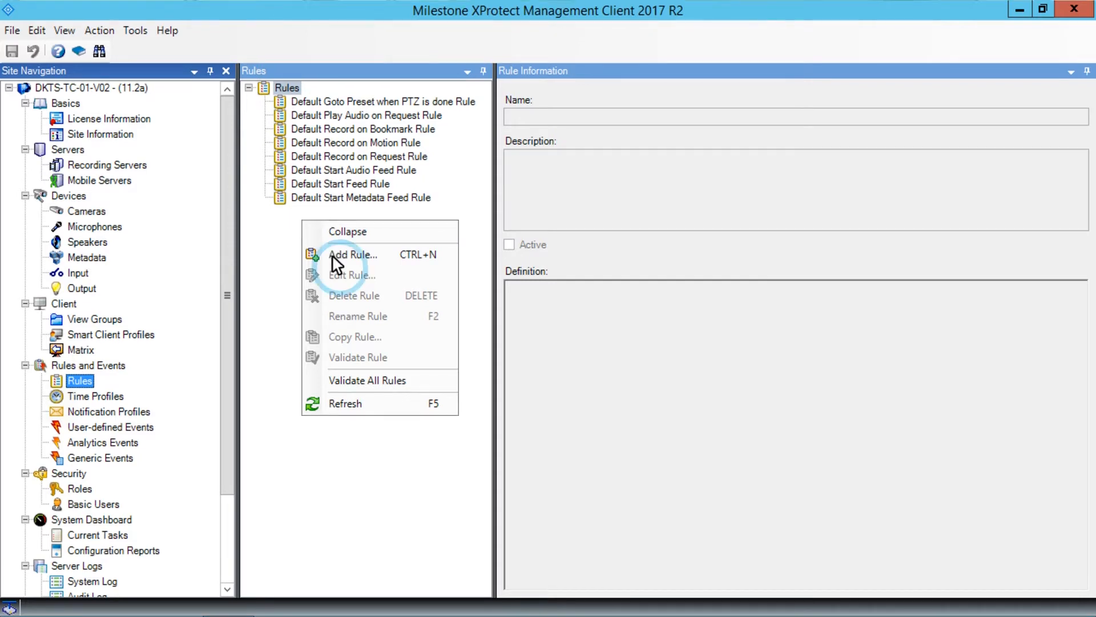
left_click(351, 255)
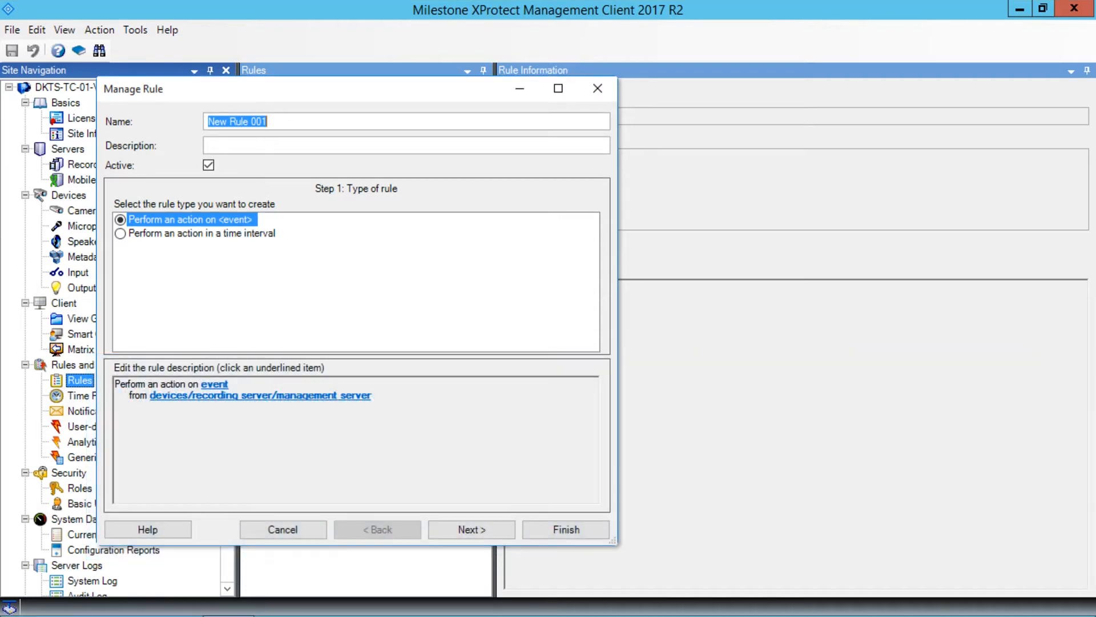
Name the rule 'RECORD - Record always on Outdoor cameras' and choose 'Perform an action in a time interval'
left_click(211, 121)
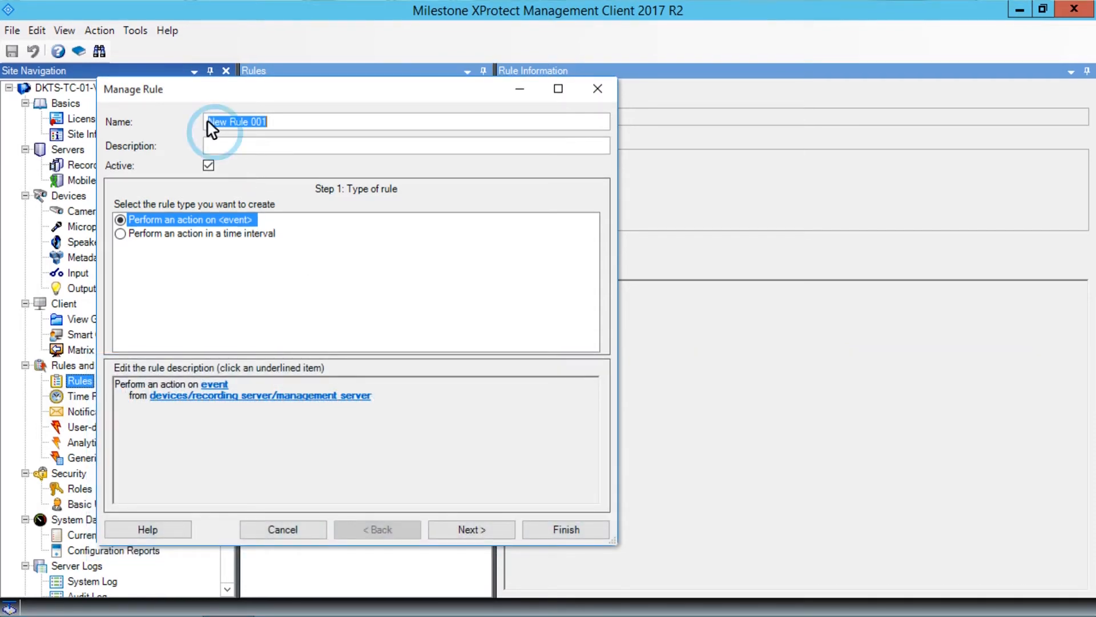
type("RECORD - Record always on Outdoor")
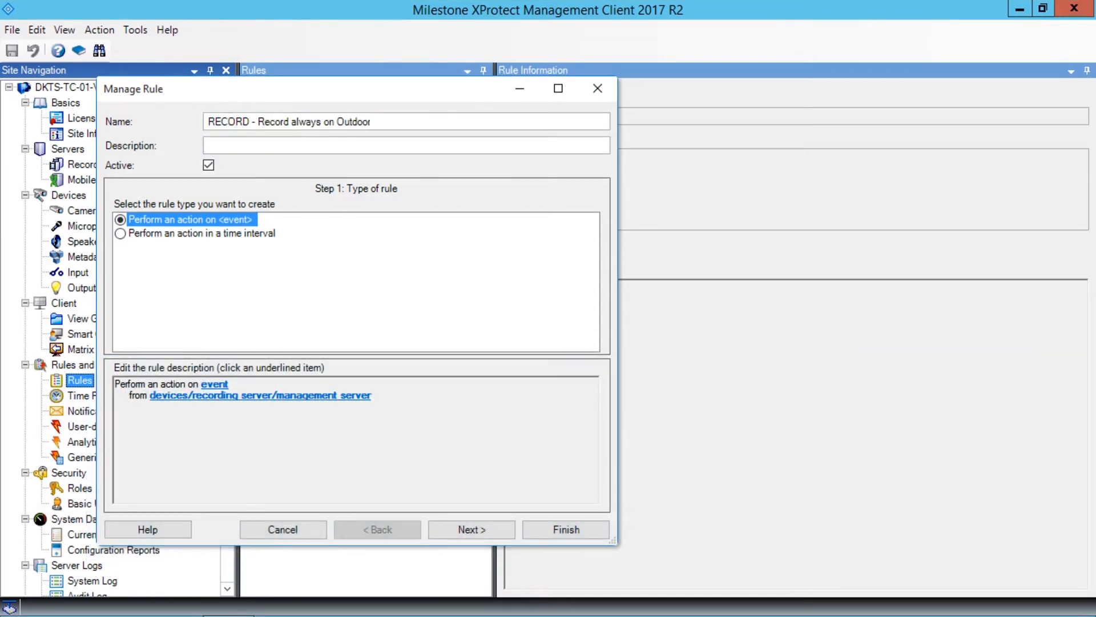
type("cameras")
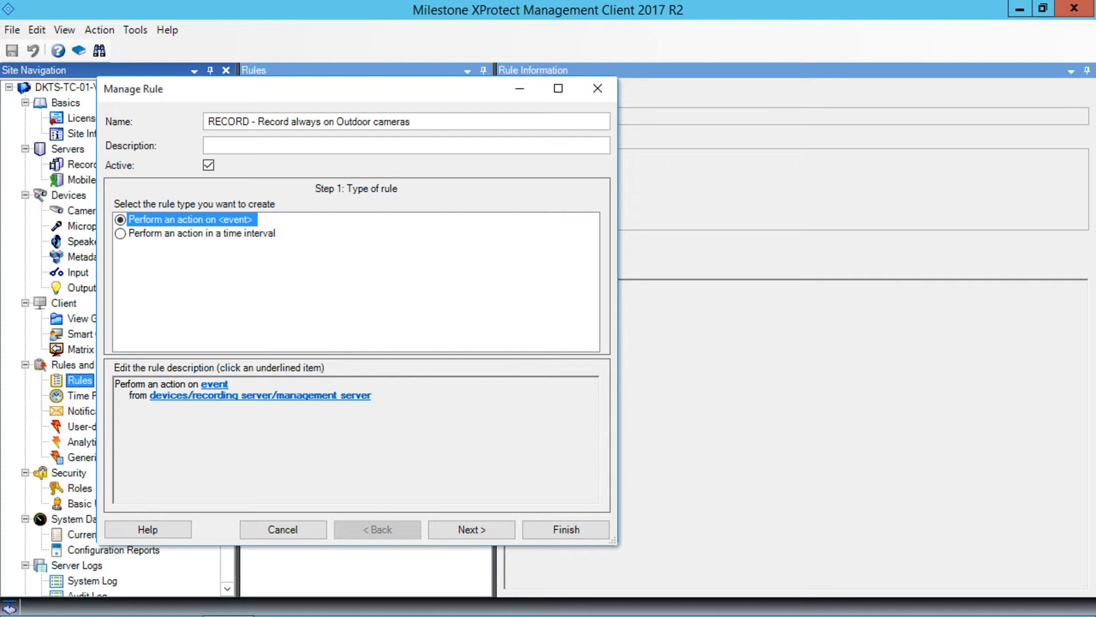
mouse_move(407, 135)
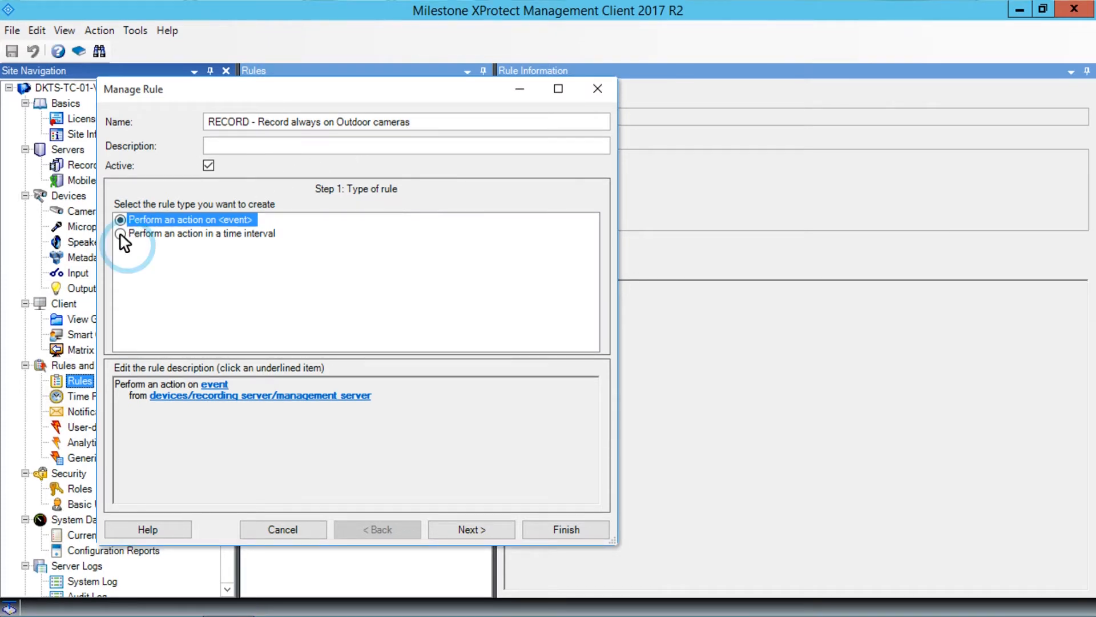
left_click(120, 233)
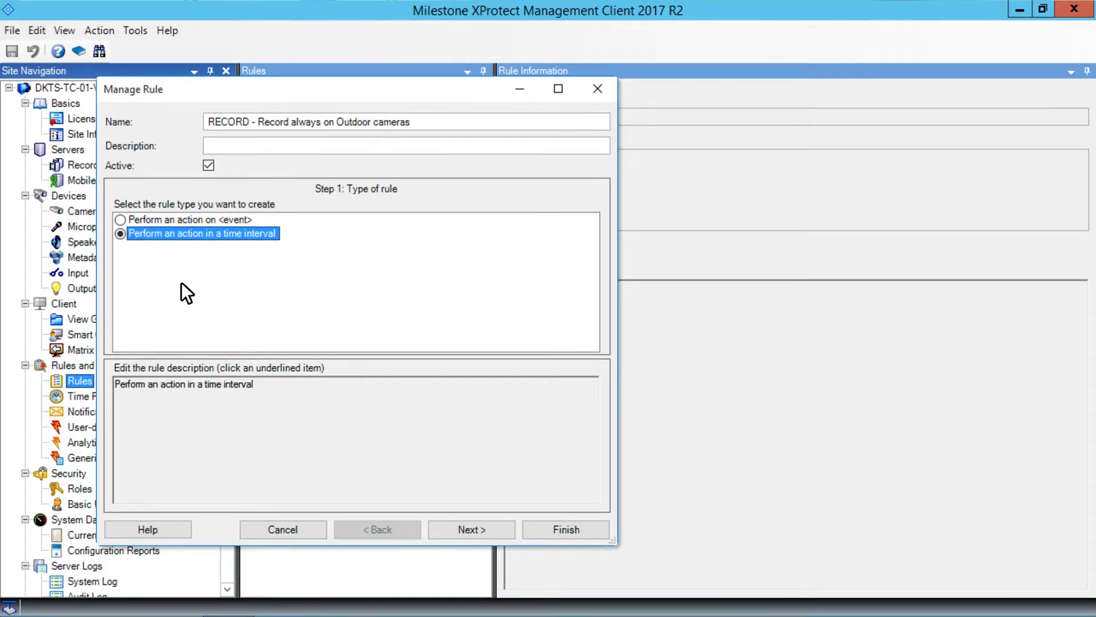
left_click(471, 530)
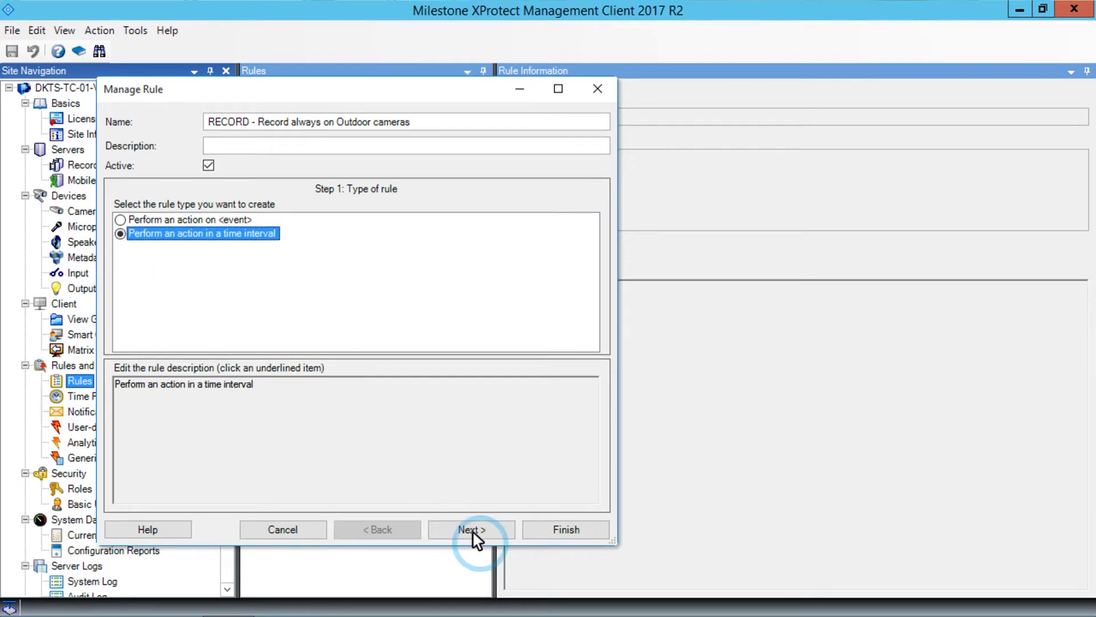
Tick the Always condition in Step 2 and continue to the actions step
left_click(471, 530)
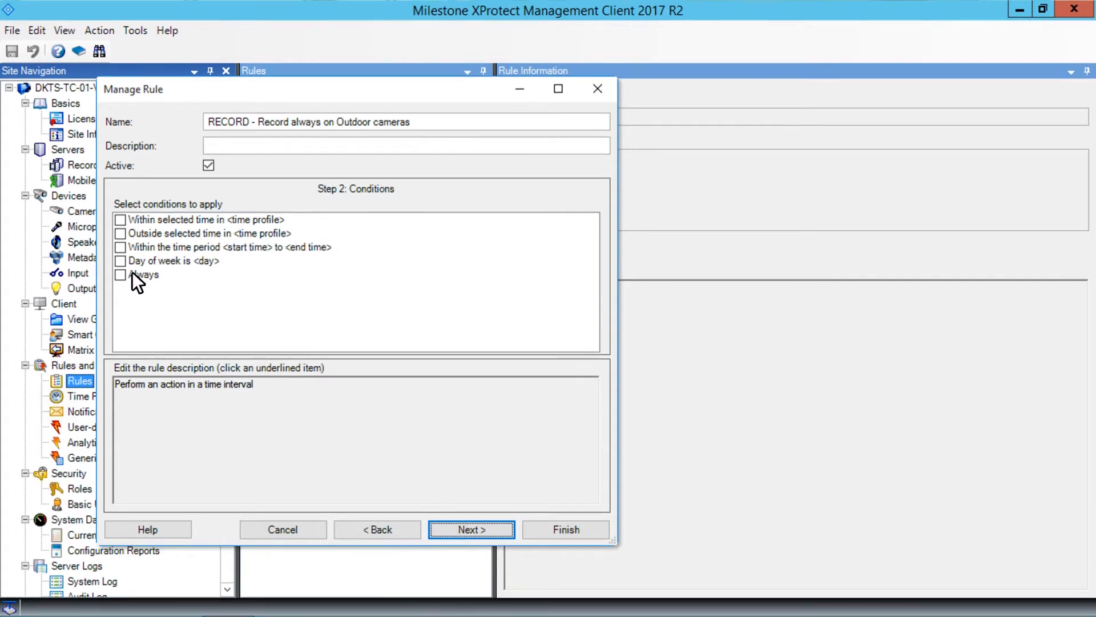
left_click(121, 274)
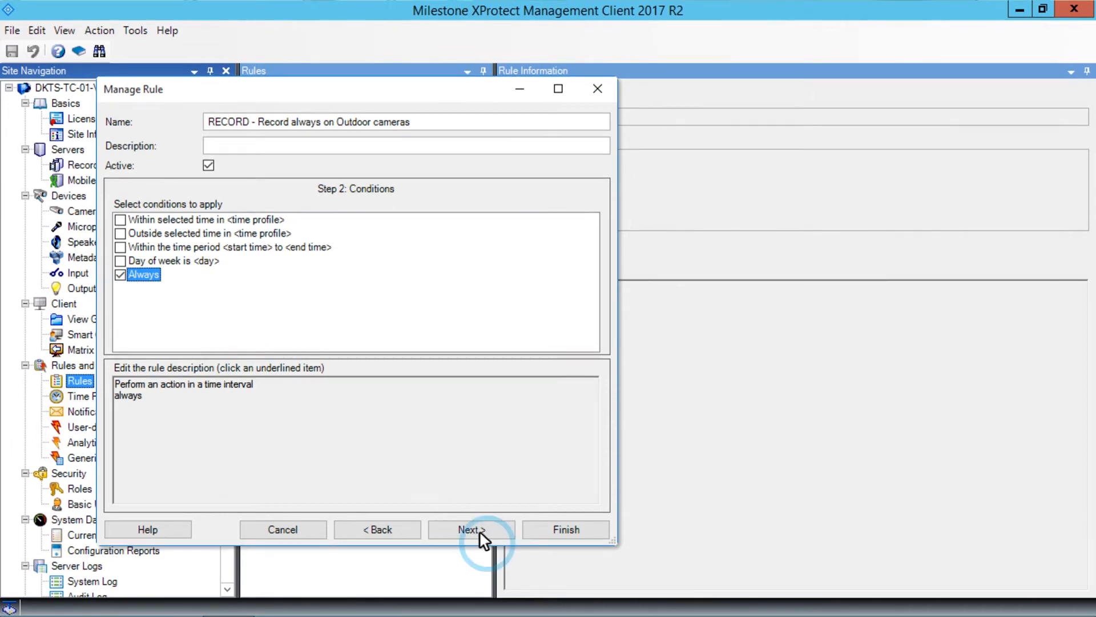
left_click(470, 530)
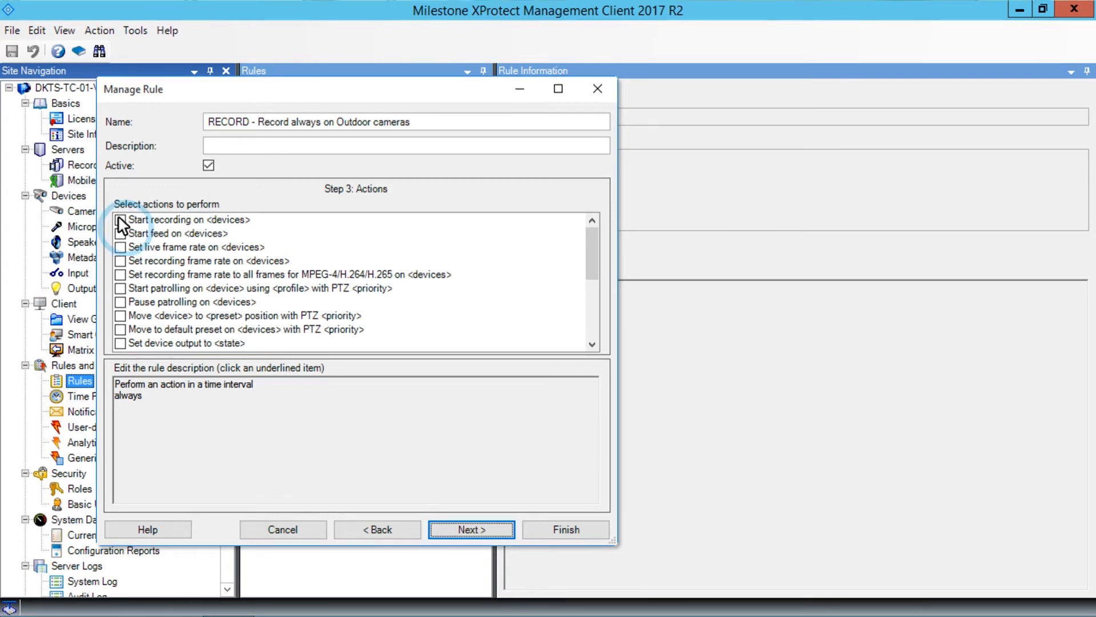
Tick 'Start recording on <devices>' as the action and follow the recording device link
left_click(121, 219)
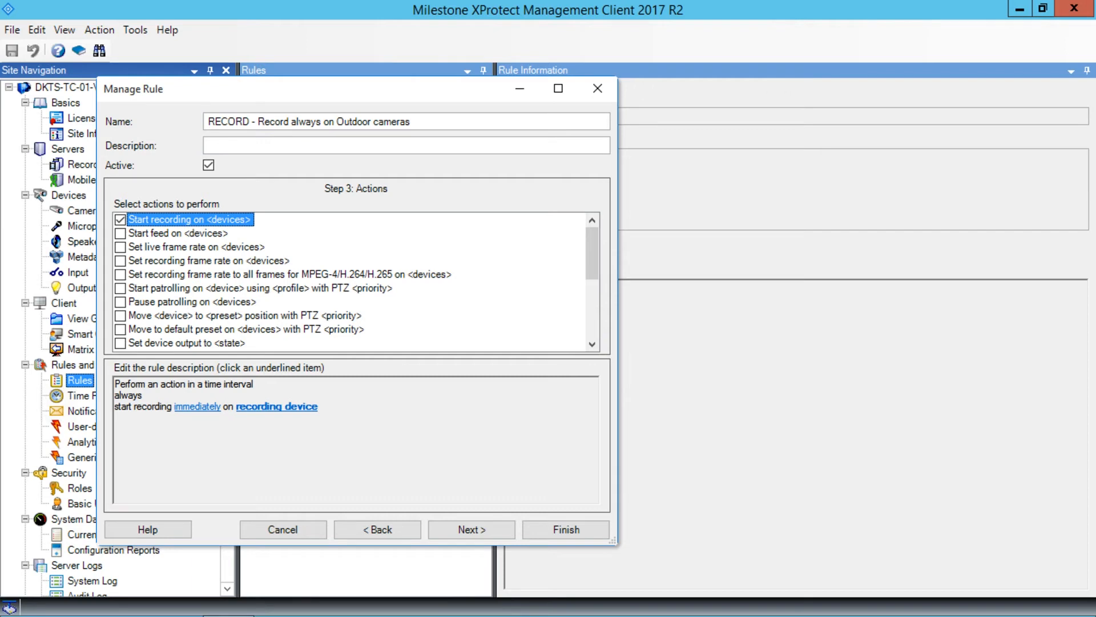
left_click(276, 406)
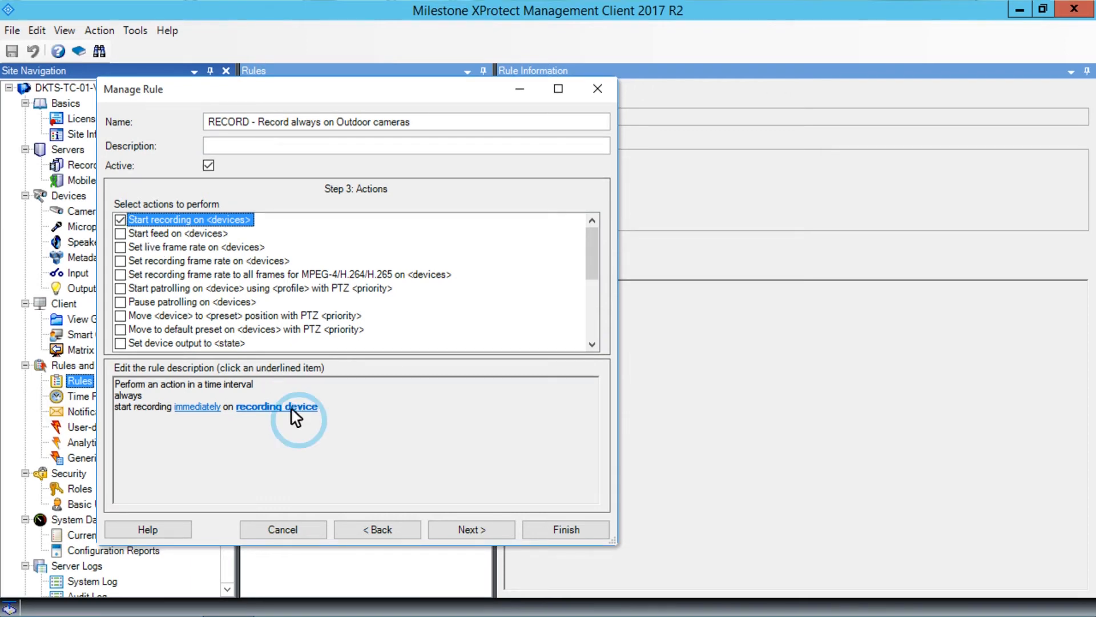
Add the Outdoor cameras group as the devices to record on and confirm
left_click(276, 407)
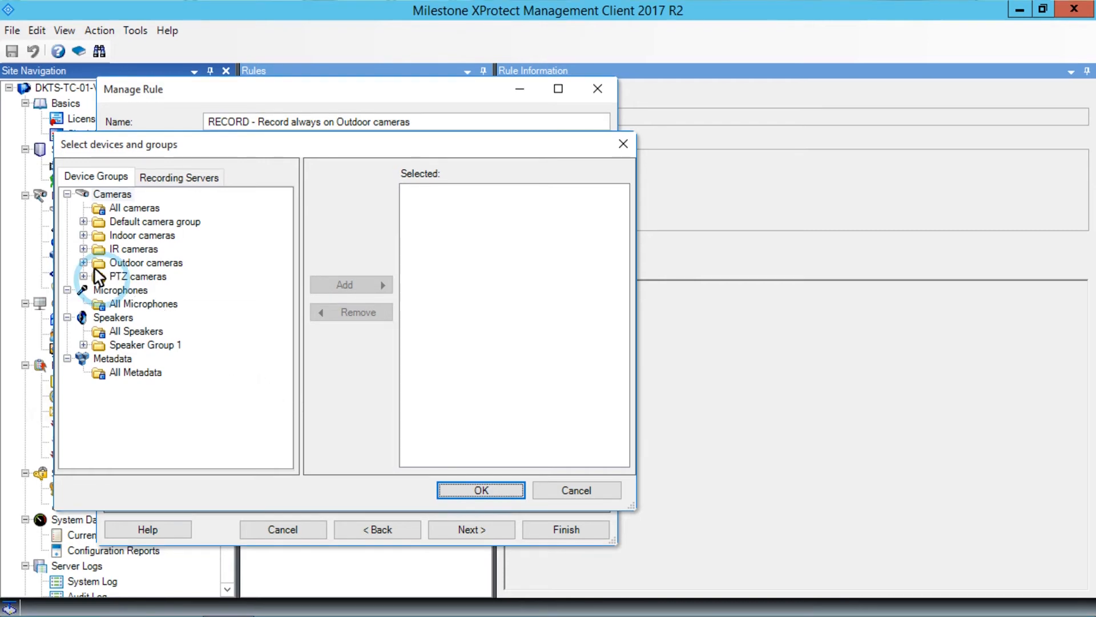
left_click(146, 263)
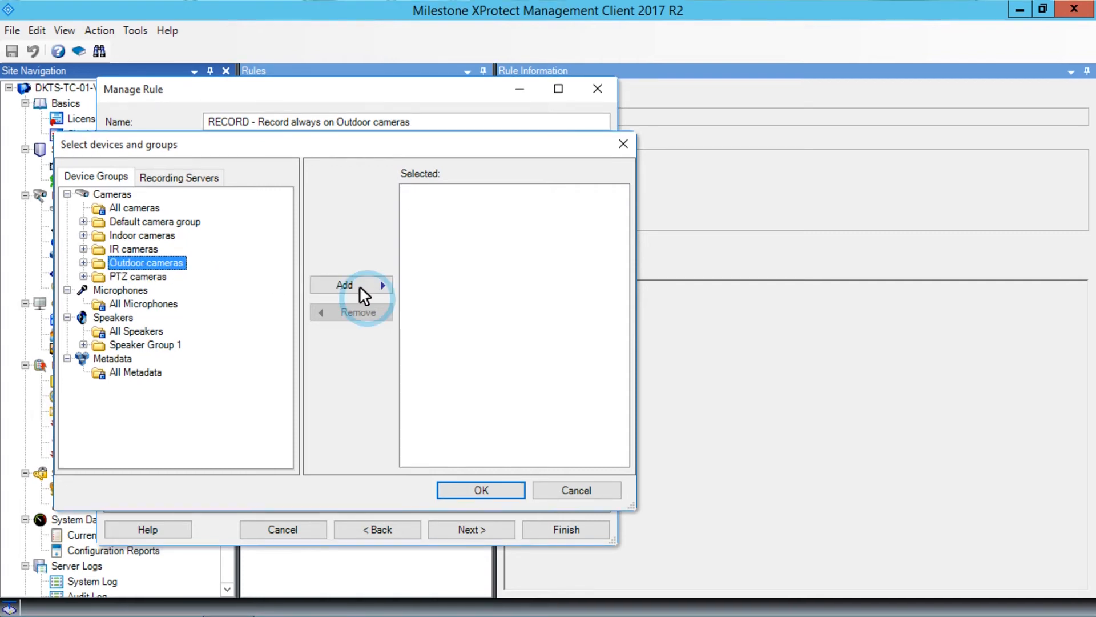
left_click(351, 284)
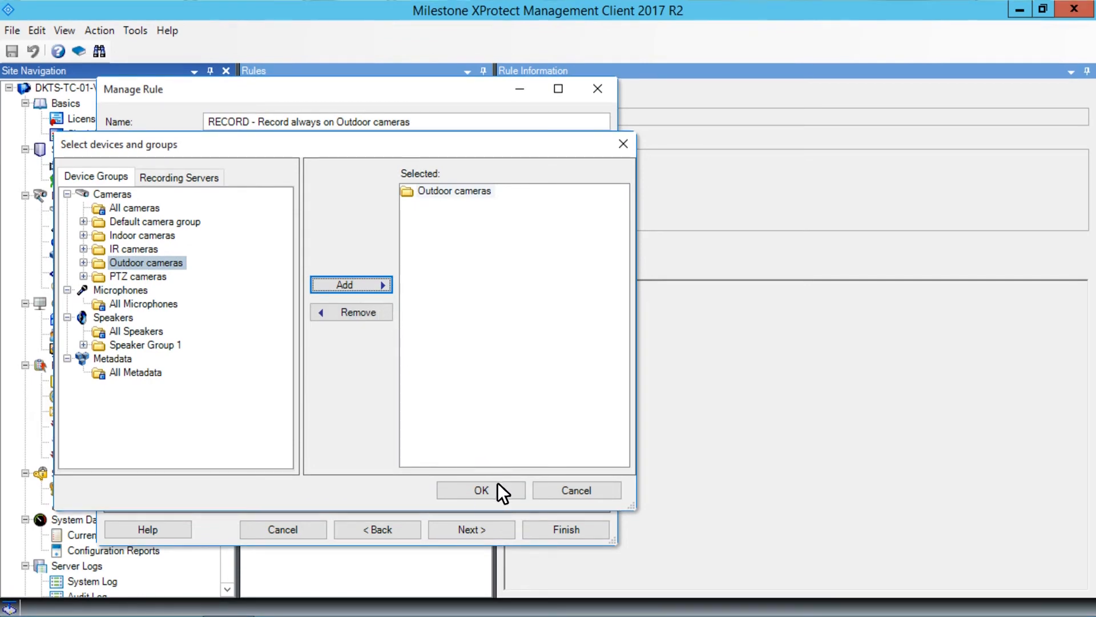
left_click(481, 490)
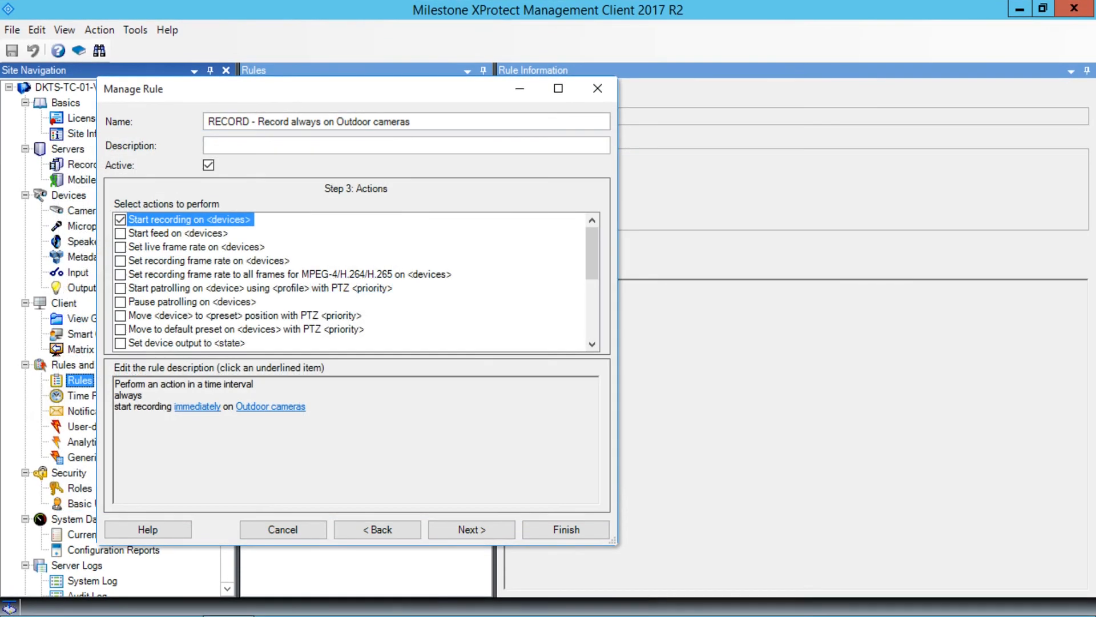
mouse_move(497, 487)
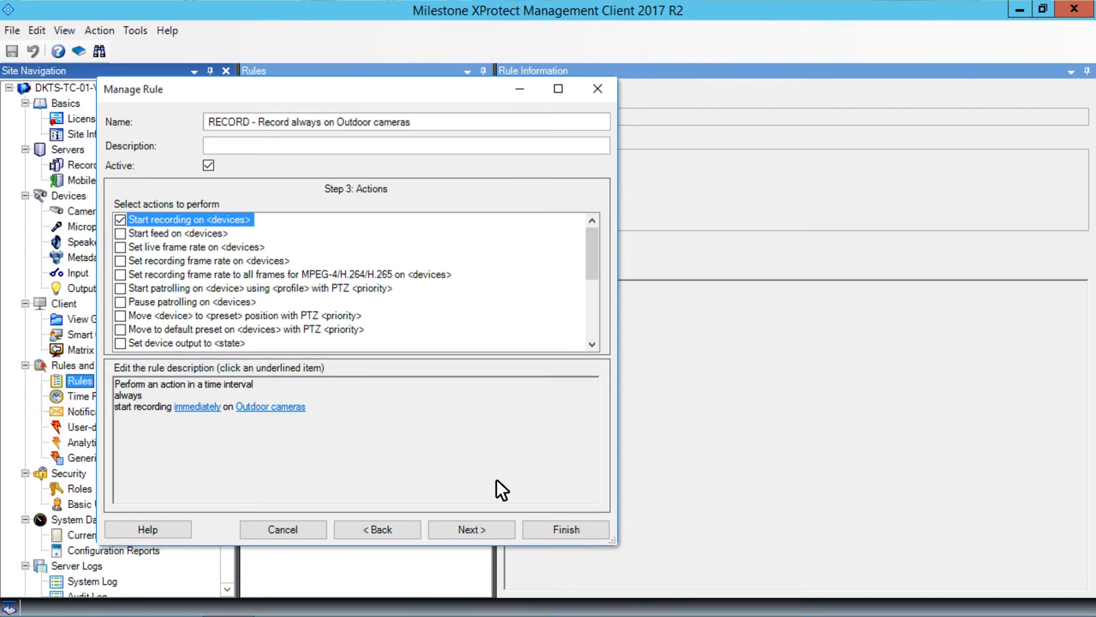
Accept the default stop criteria and stop actions, then finish so the rule appears in the Rules list
left_click(475, 545)
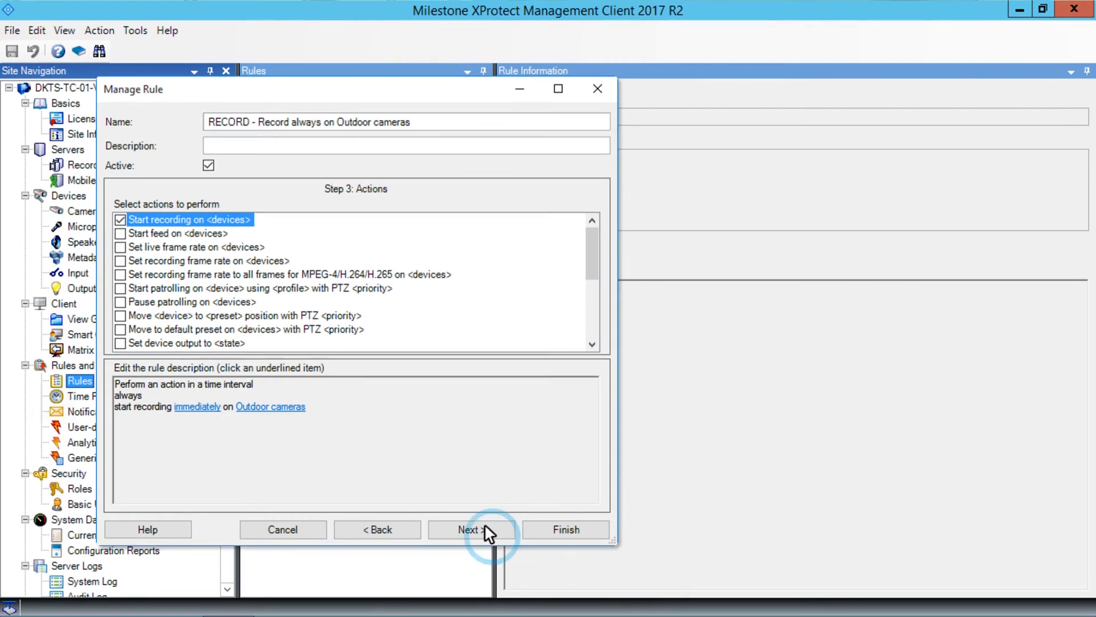
left_click(472, 530)
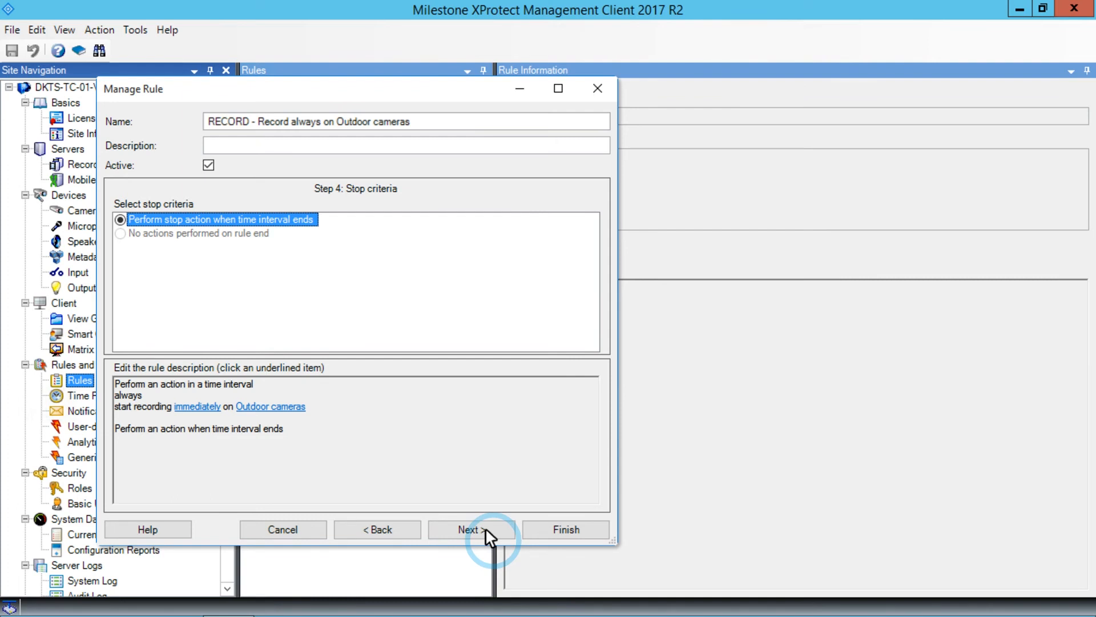
left_click(470, 530)
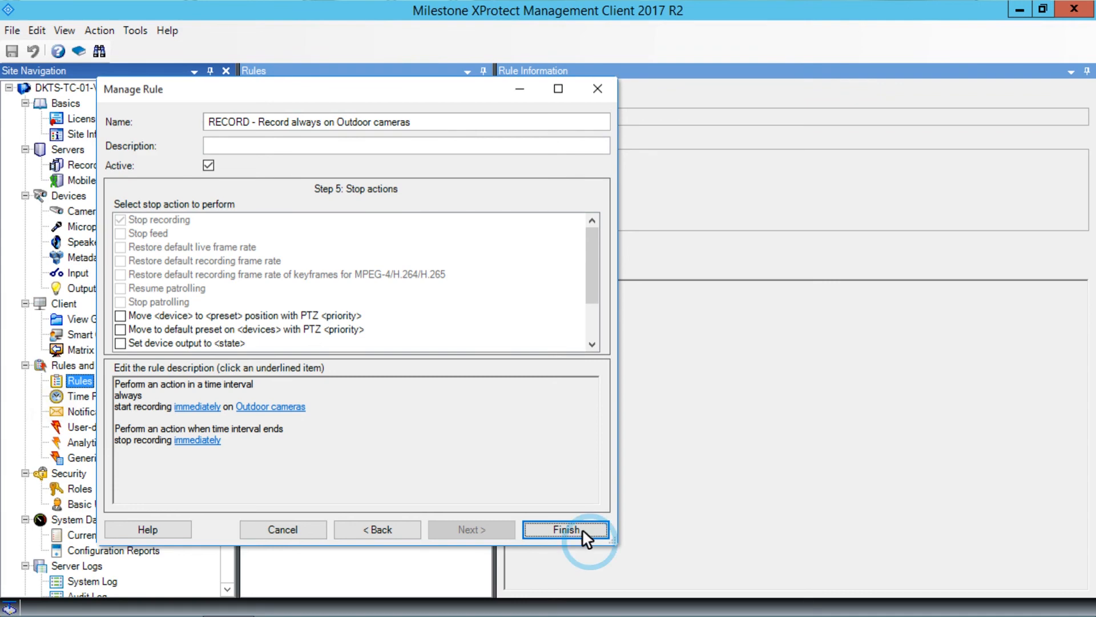
left_click(570, 529)
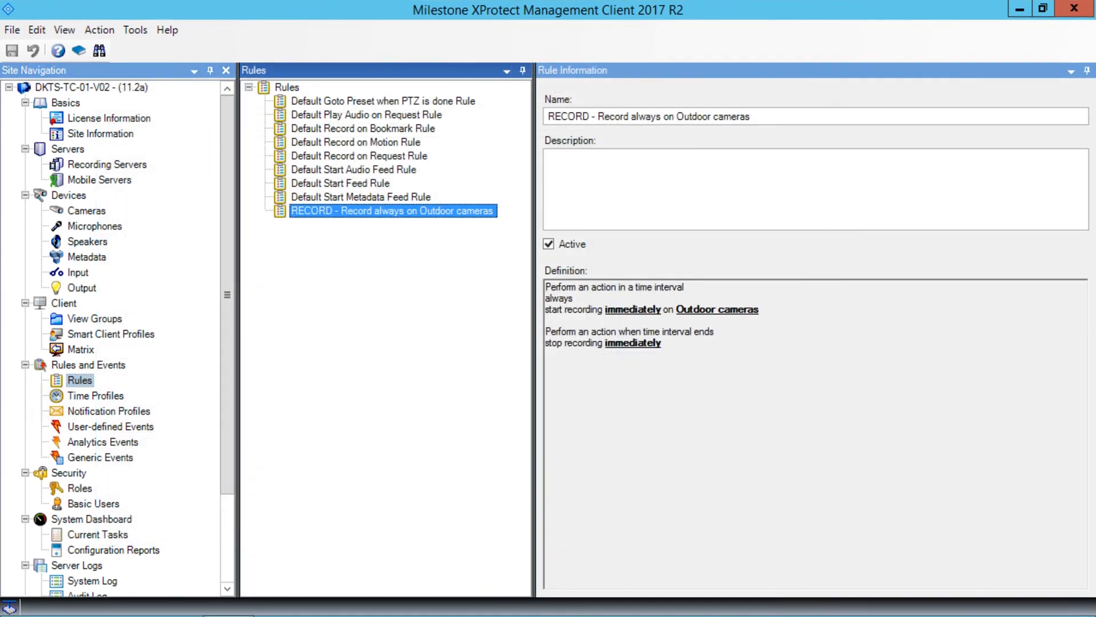